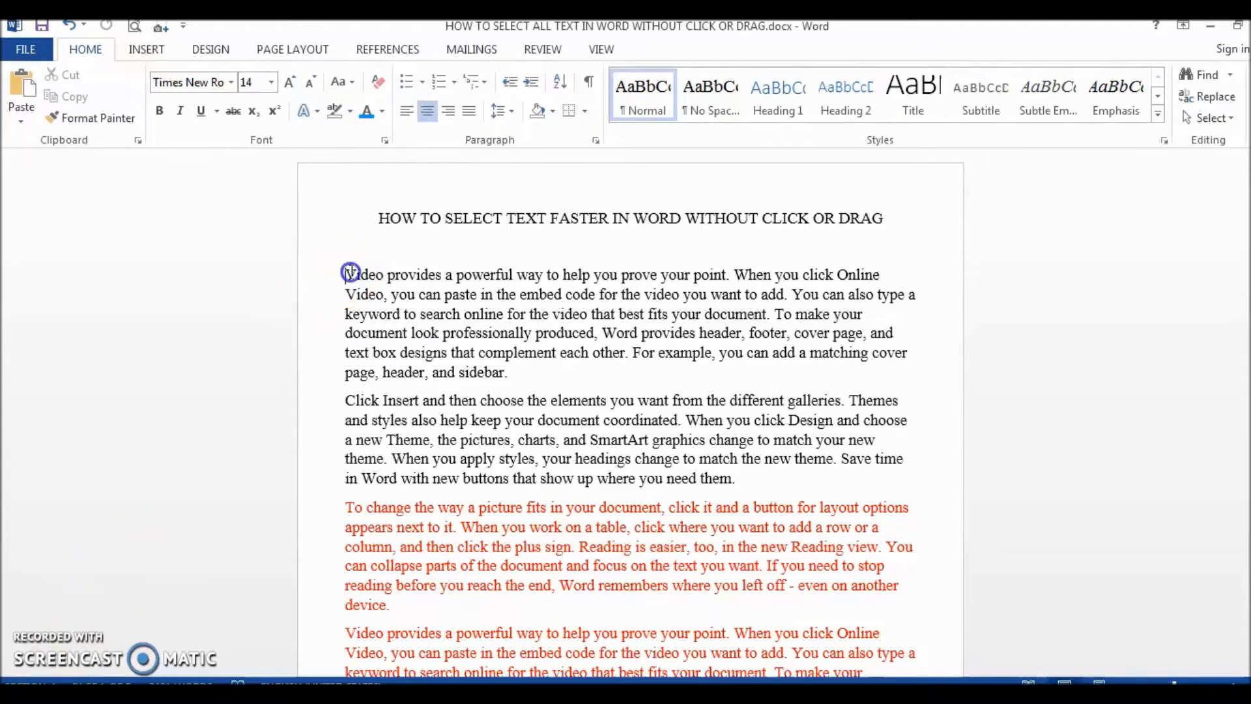
Select from 'Video' in the first paragraph through the opening words of the fourth by dragging.
drag(350, 271, 422, 643)
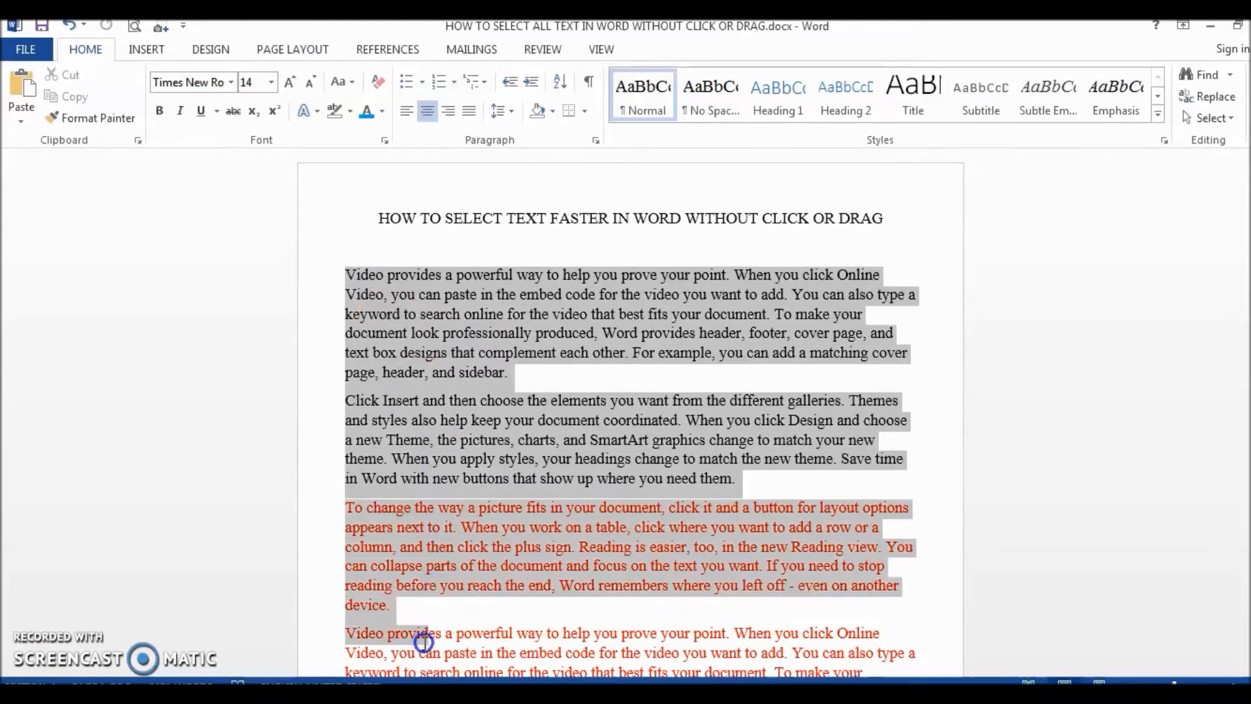
scroll(down, 3)
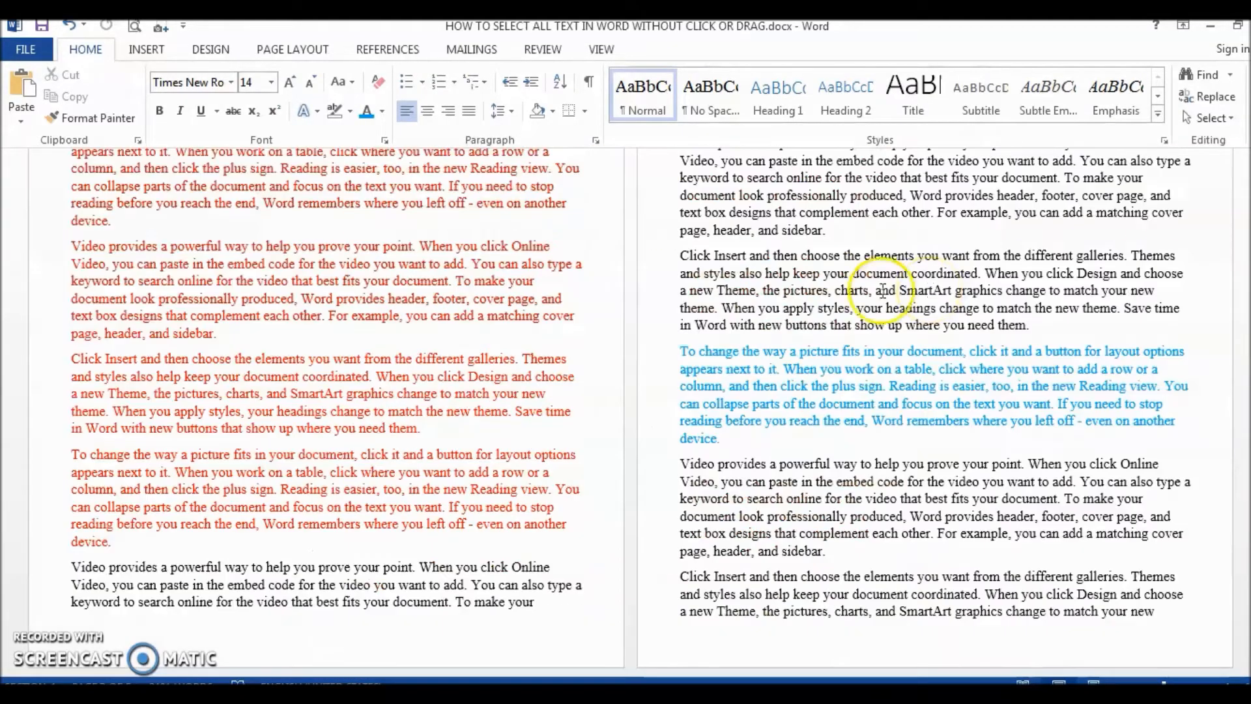
scroll(down, 3)
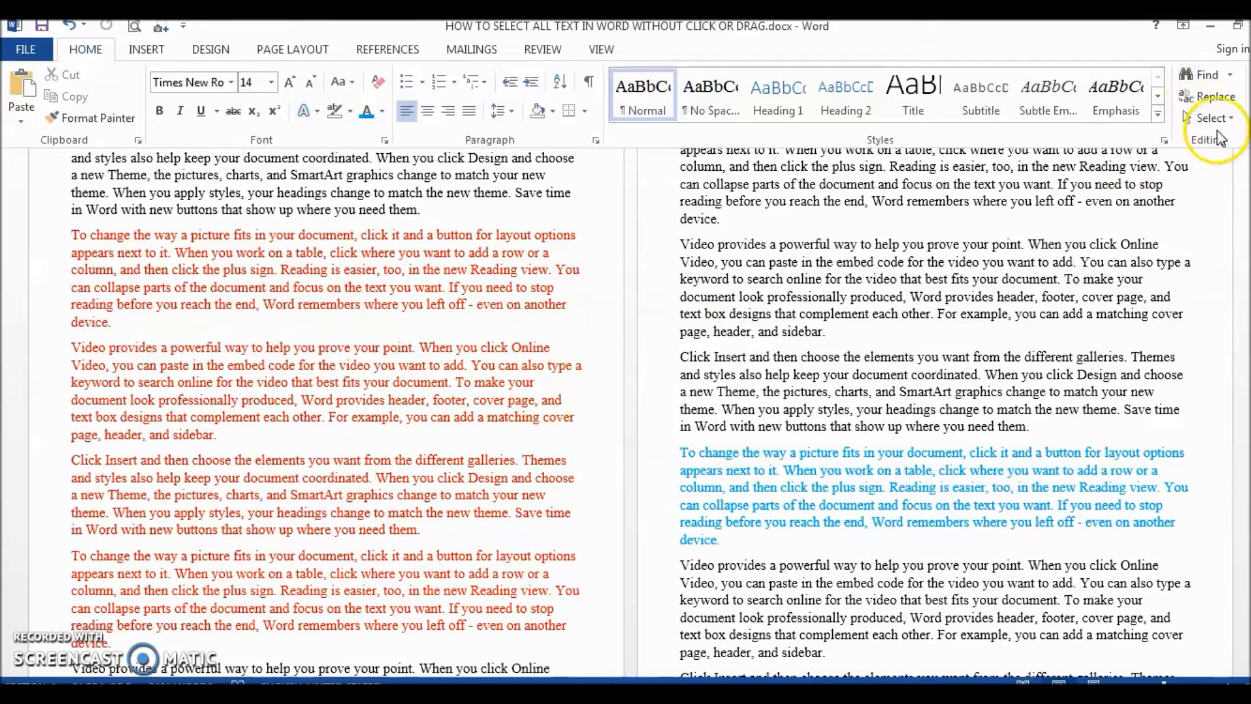
Use Select Text with Similar Formatting from the Home Editing group to select all matching text.
click(1210, 118)
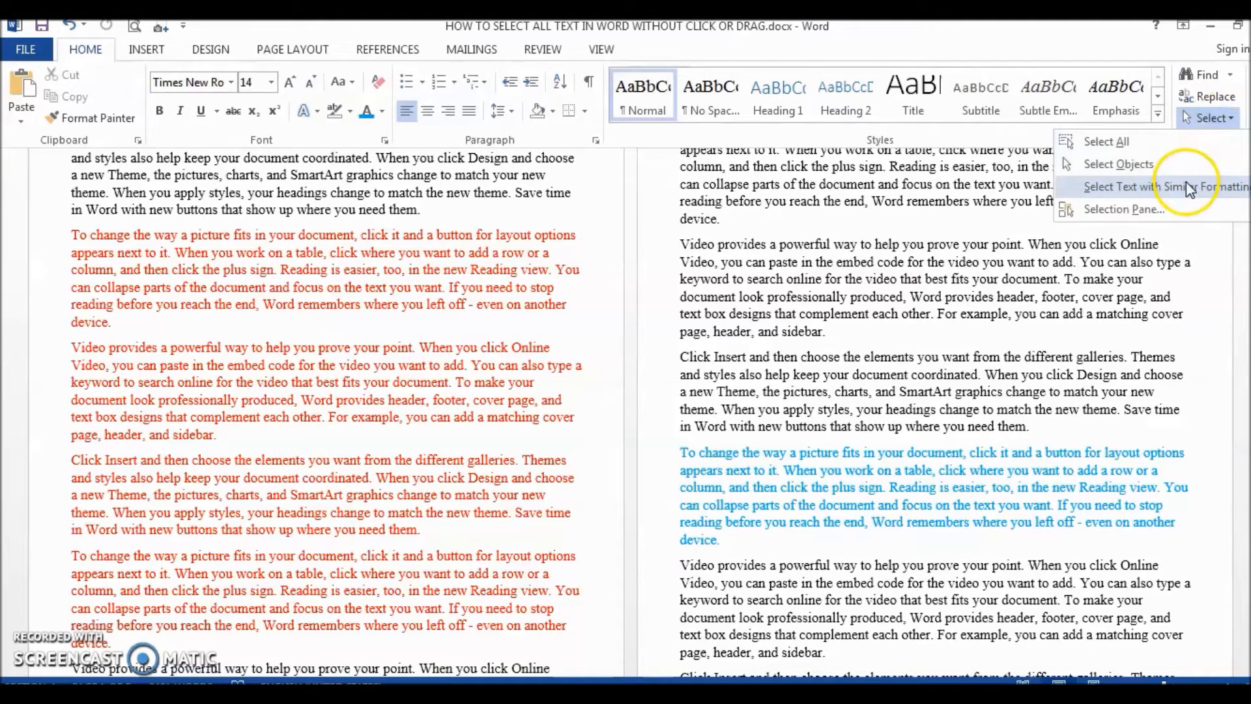
click(1161, 187)
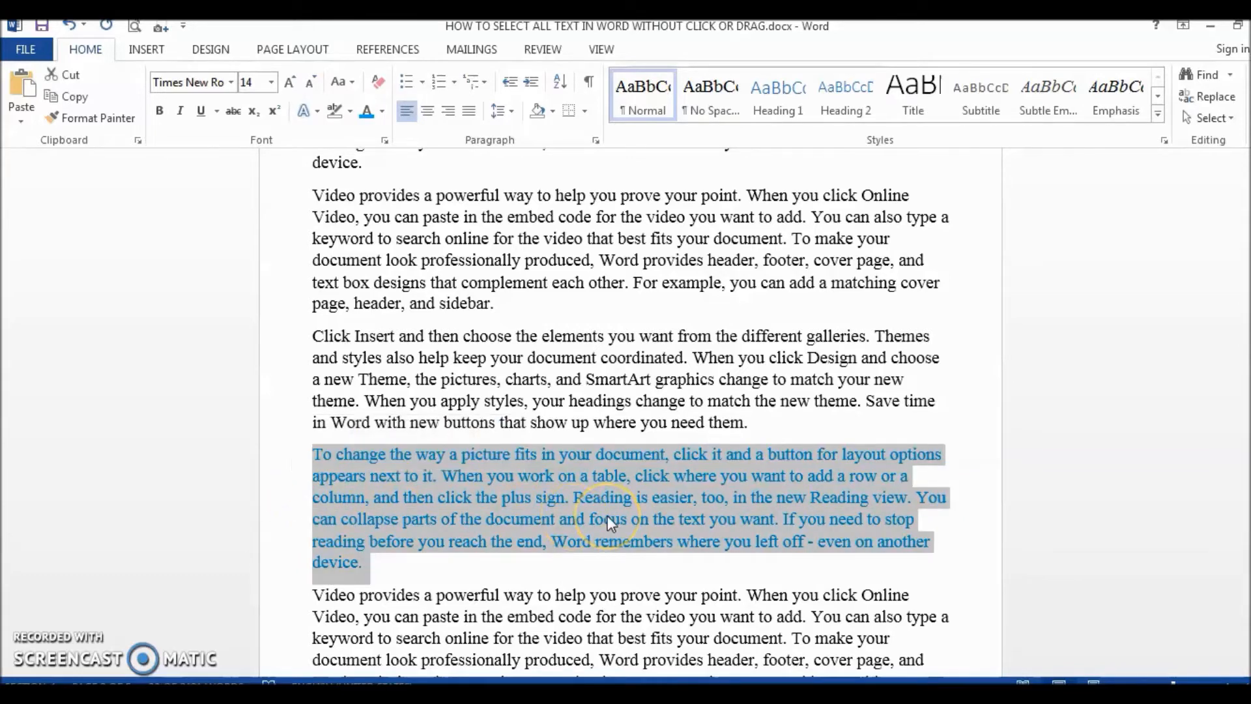
Select the blue paragraph, then clear the selection leaving the cursor at its end.
click(301, 522)
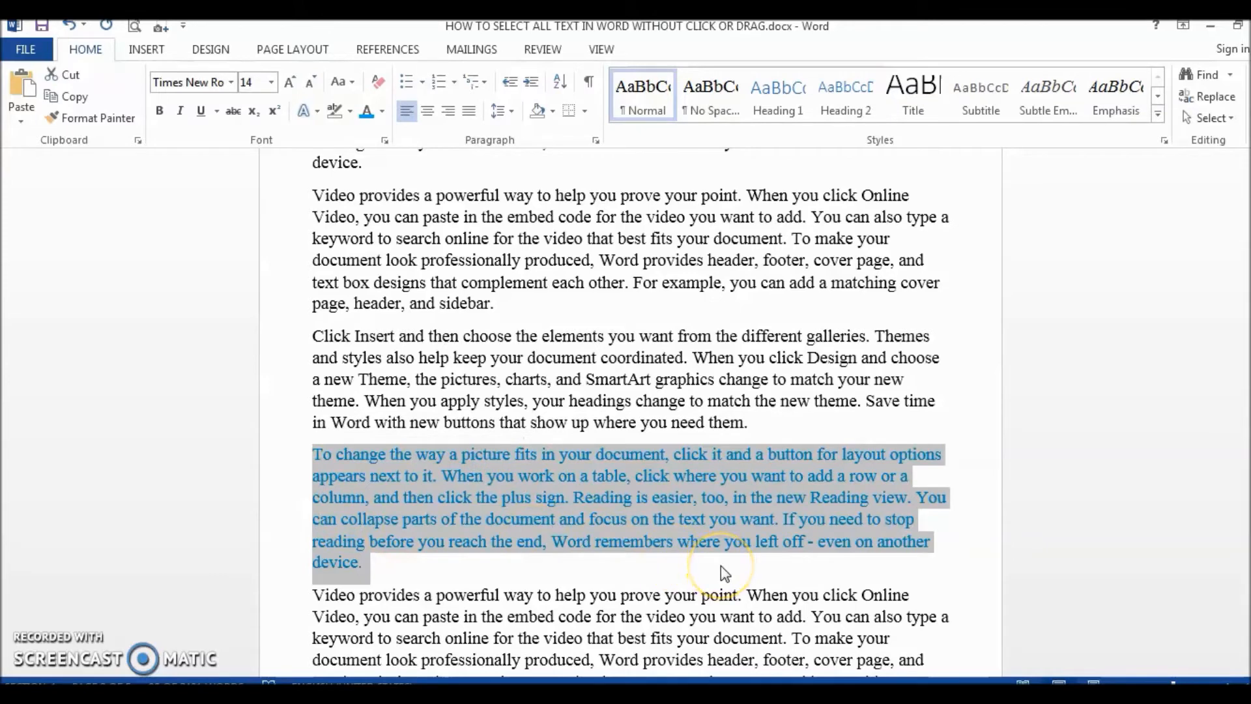
click(721, 570)
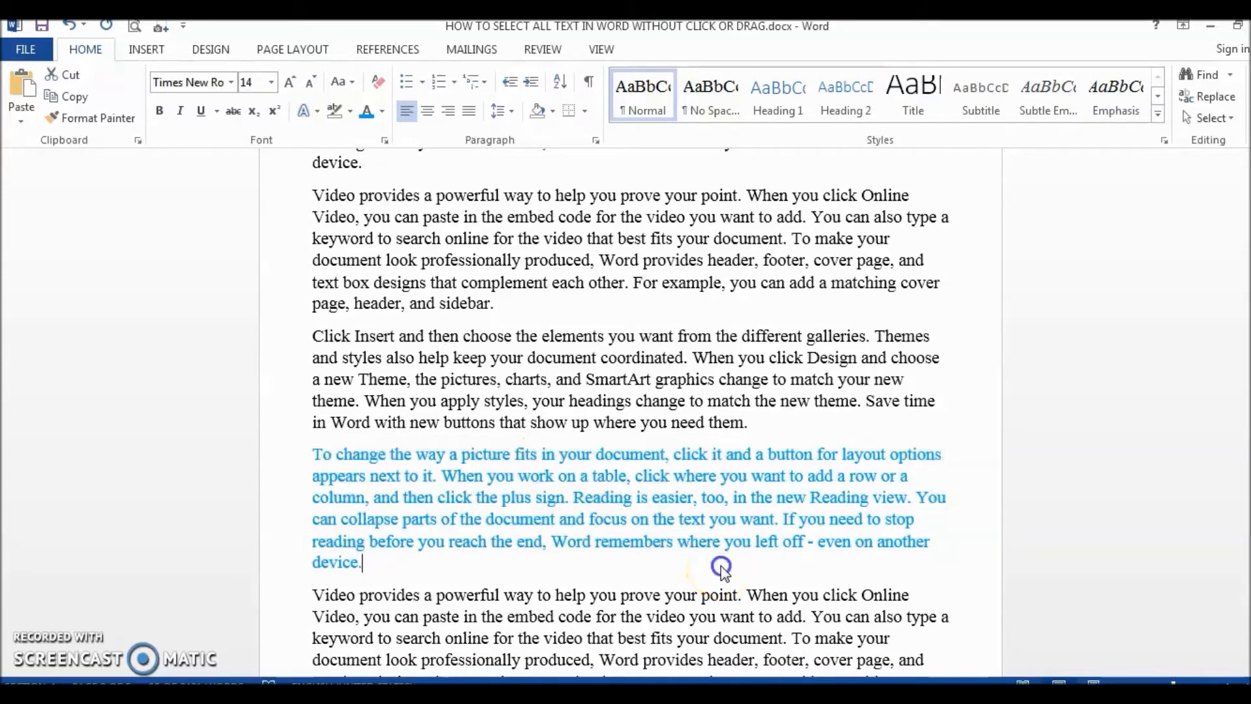